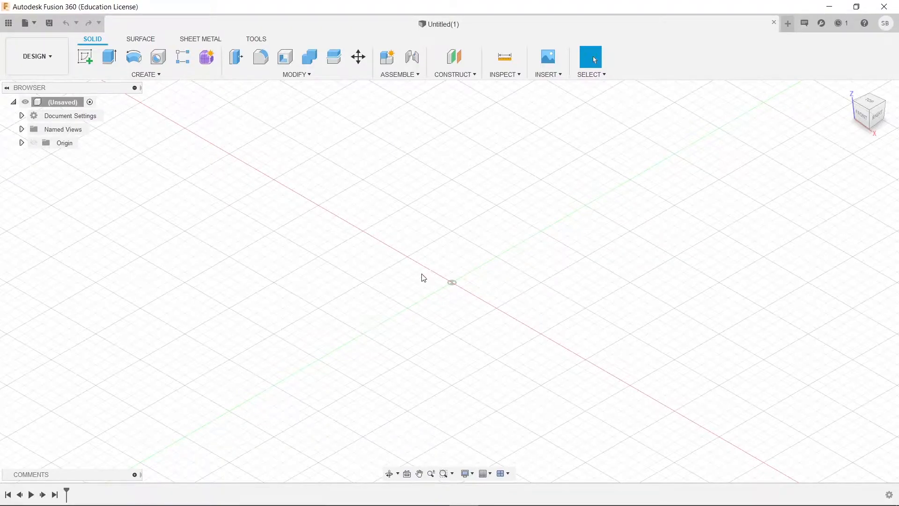
mouse_move(444, 245)
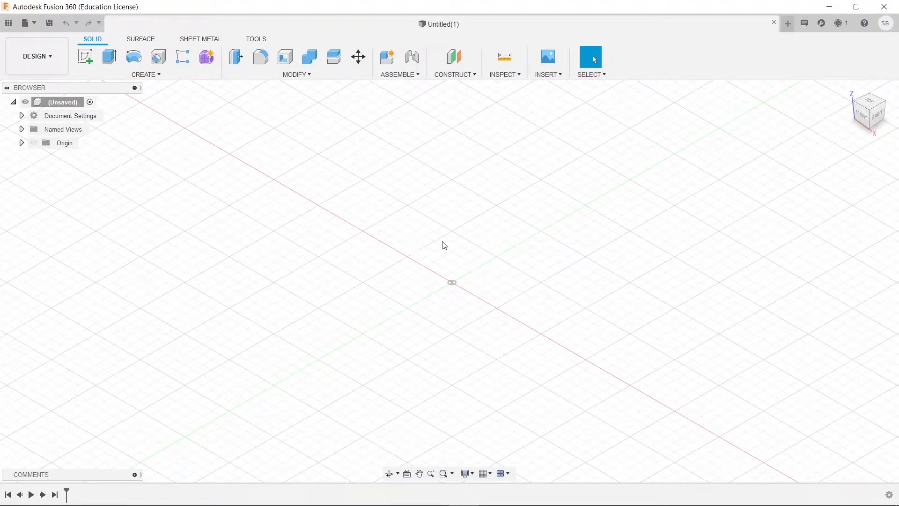
mouse_move(296, 74)
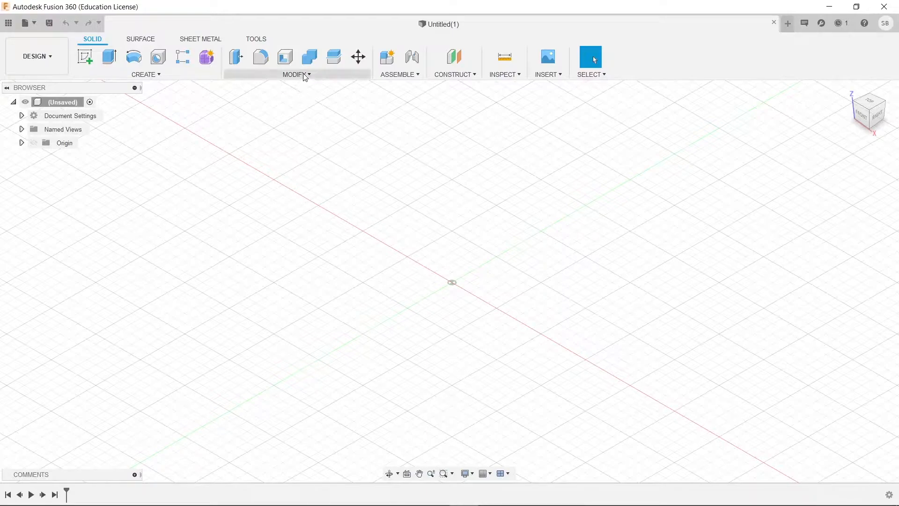
Start a new sketch on the front plane with a vertical construction line from the origin
left_click(296, 74)
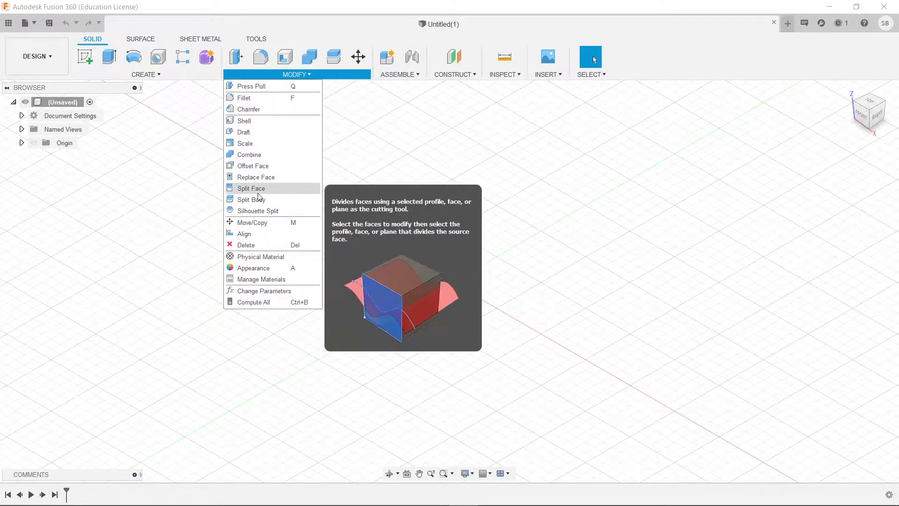
mouse_move(250, 200)
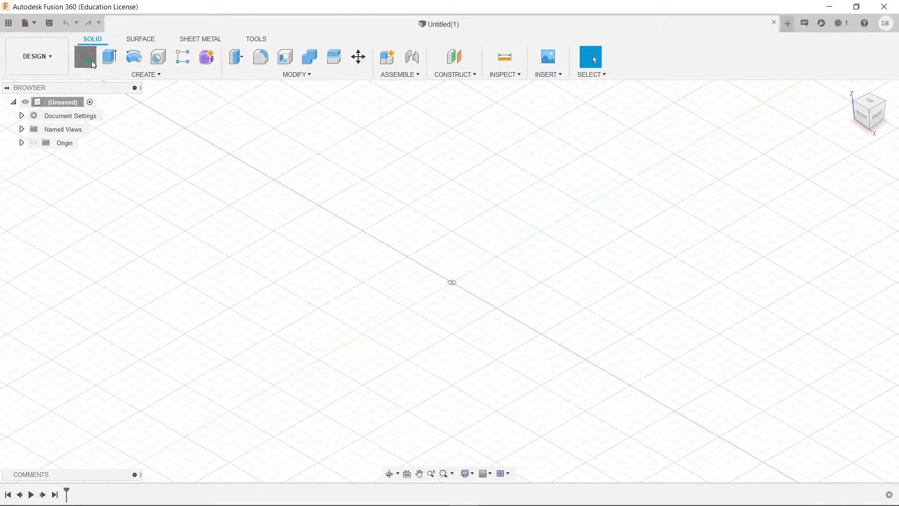
left_click(85, 57)
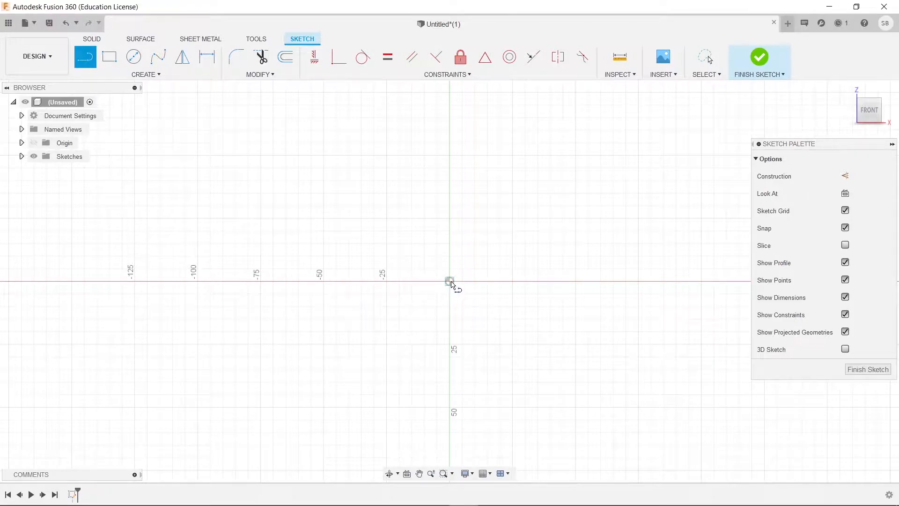
left_click(705, 57)
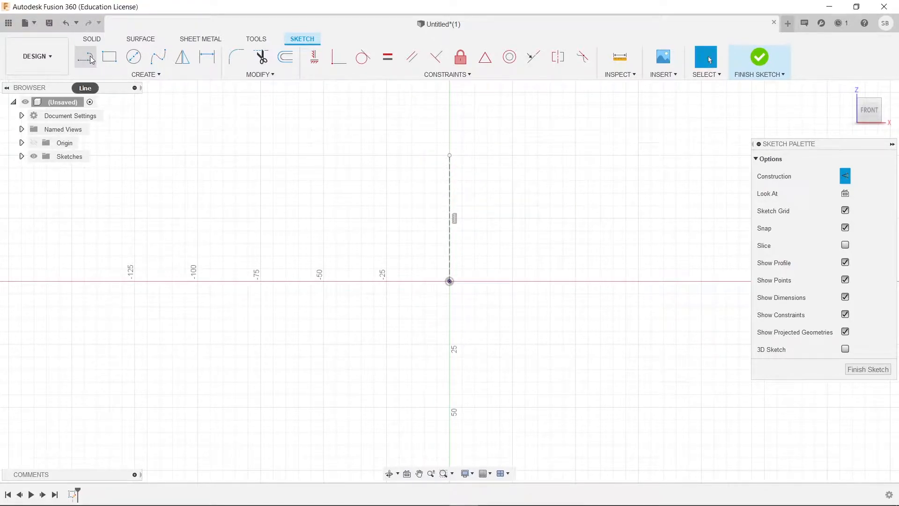
Draw a half-circle arc joining the construction line's two endpoints
left_click(145, 74)
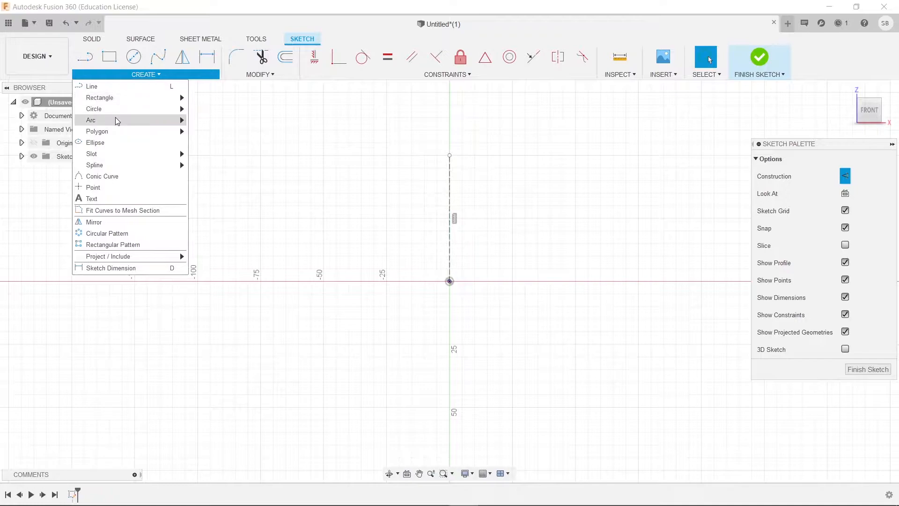
left_click(91, 120)
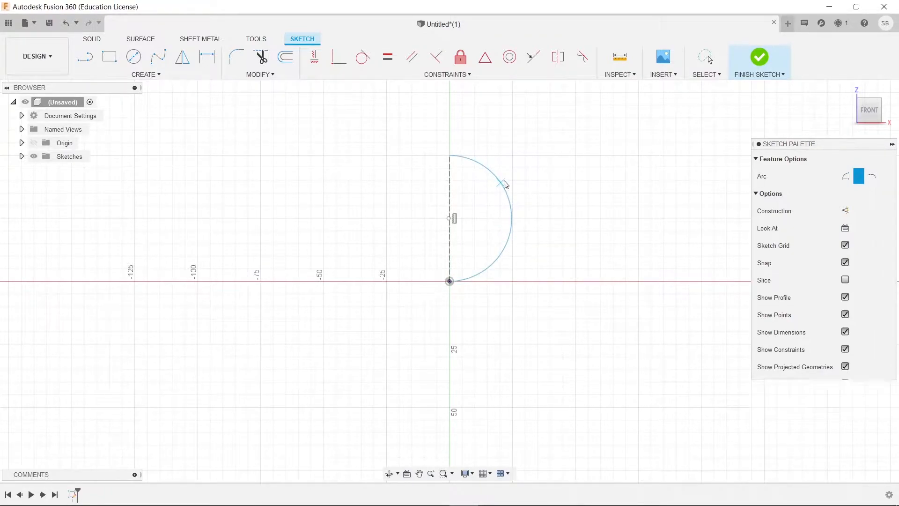
left_click(285, 56)
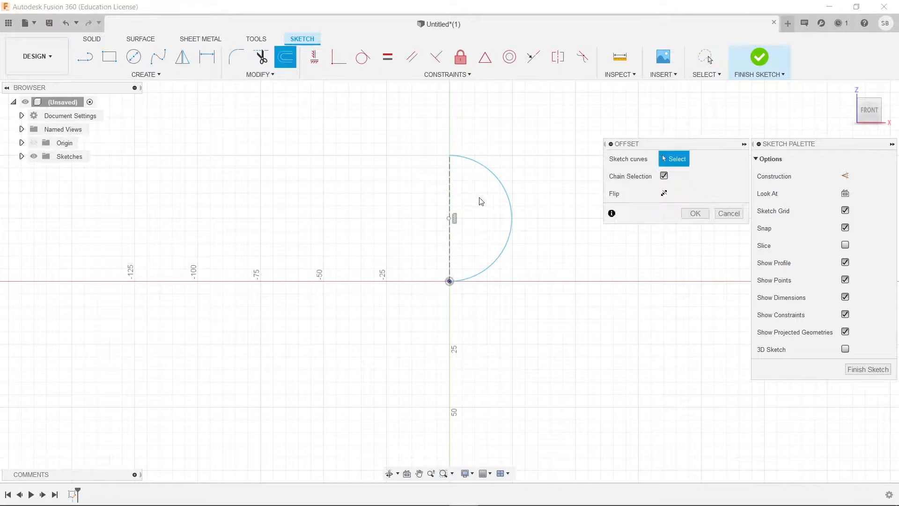
Offset the half-circle arc about 10 mm outward into a larger concentric arc
left_click(491, 166)
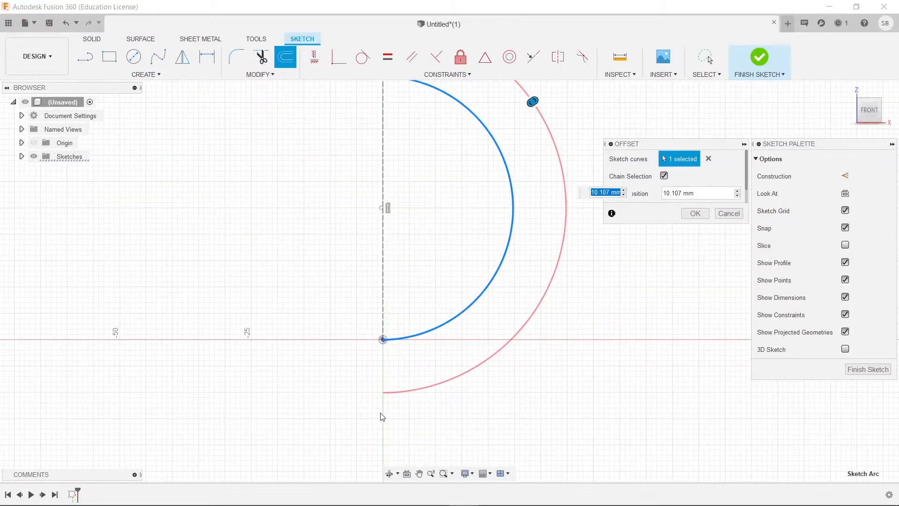
left_click(695, 213)
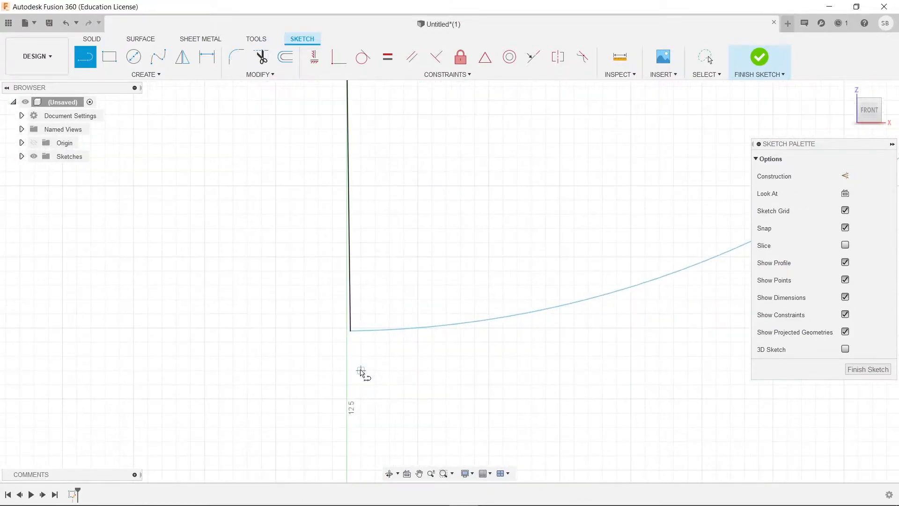
left_click(706, 57)
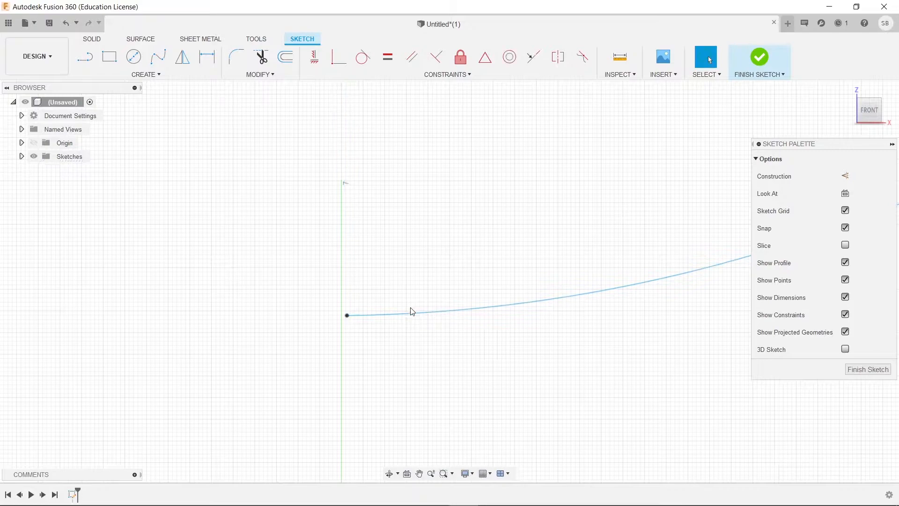
mouse_move(383, 79)
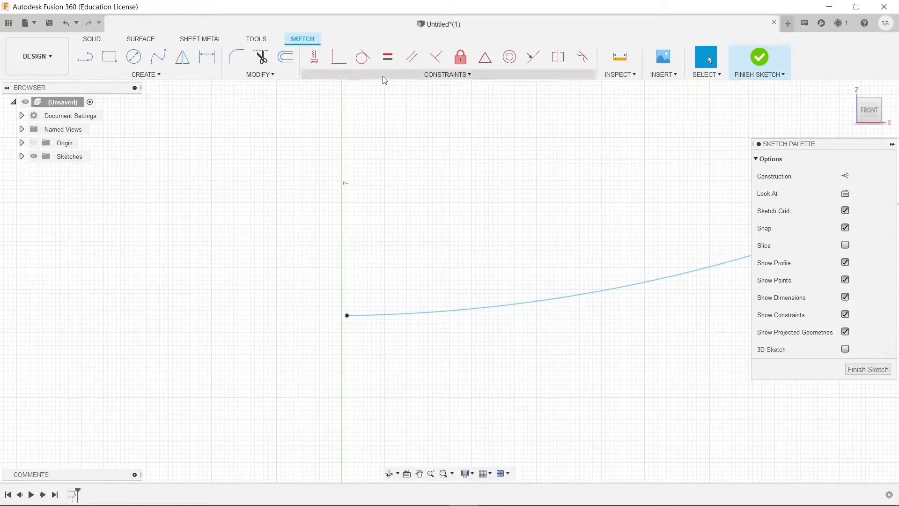
Trim unwanted curve segments and join the inner and outer arc ends with lines
left_click(260, 74)
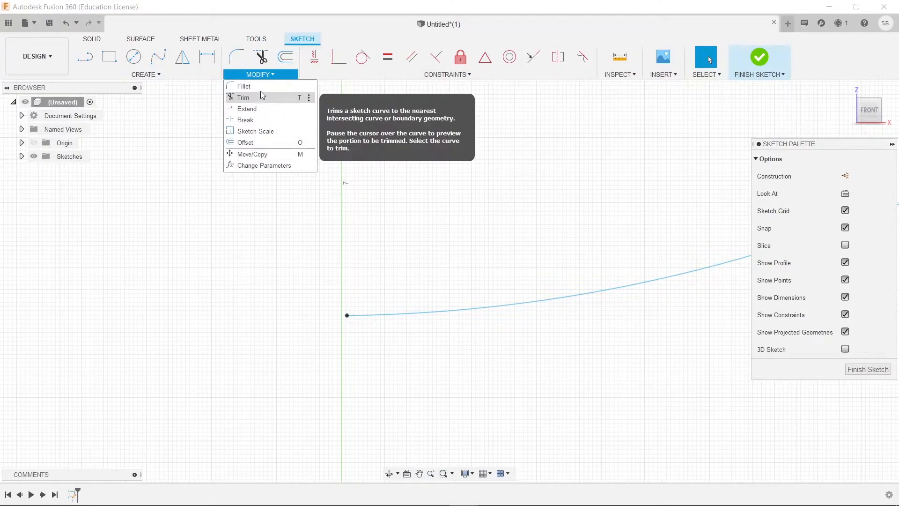
left_click(247, 108)
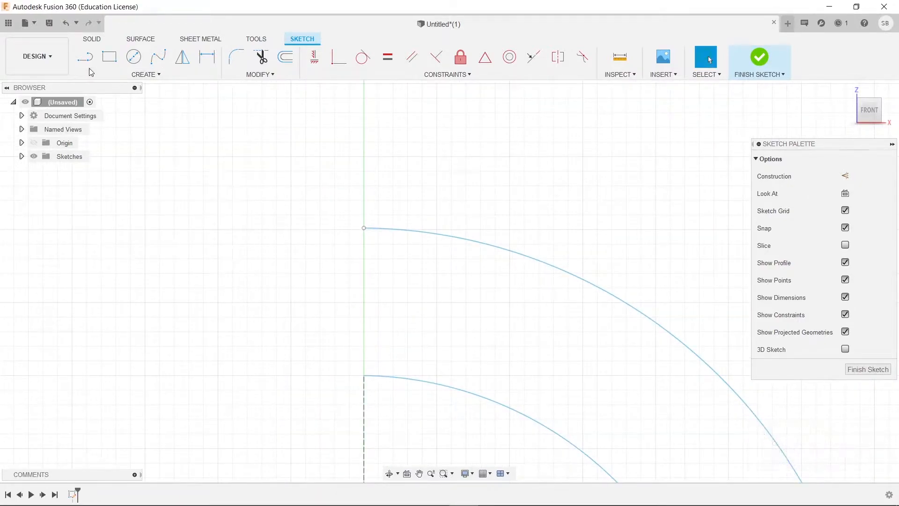
left_click(85, 57)
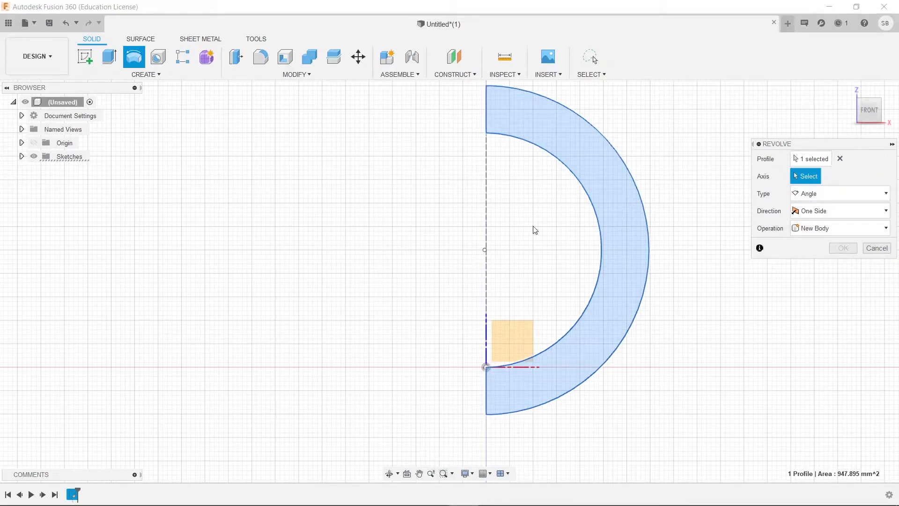
Revolve the half-ring profile around the vertical construction line into a spherical body
left_click(842, 248)
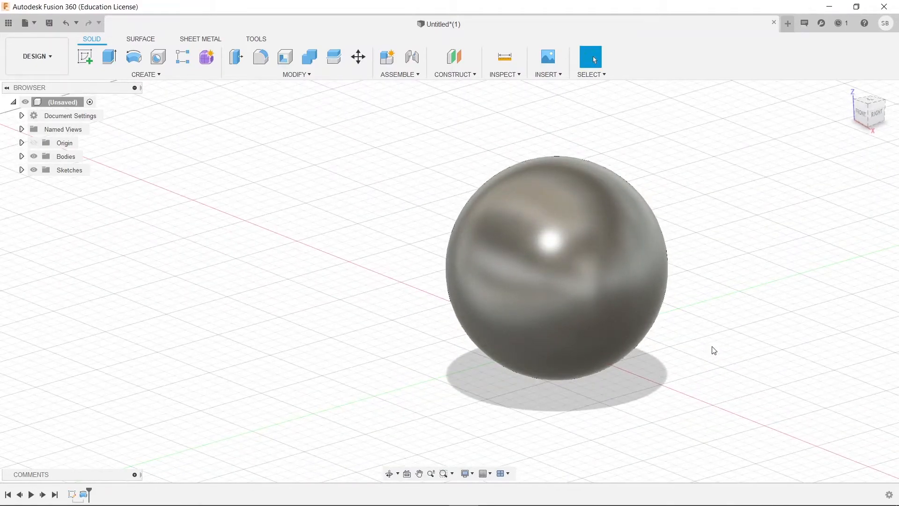
mouse_move(285, 136)
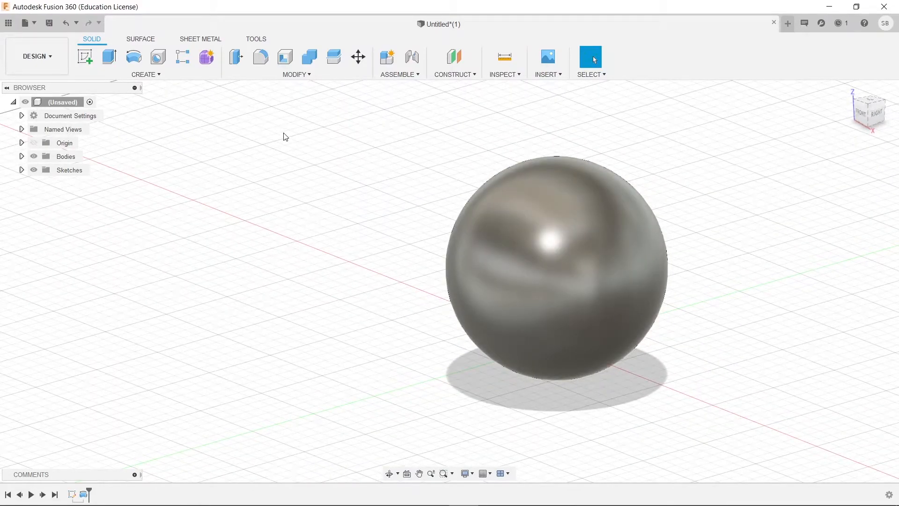
mouse_move(383, 94)
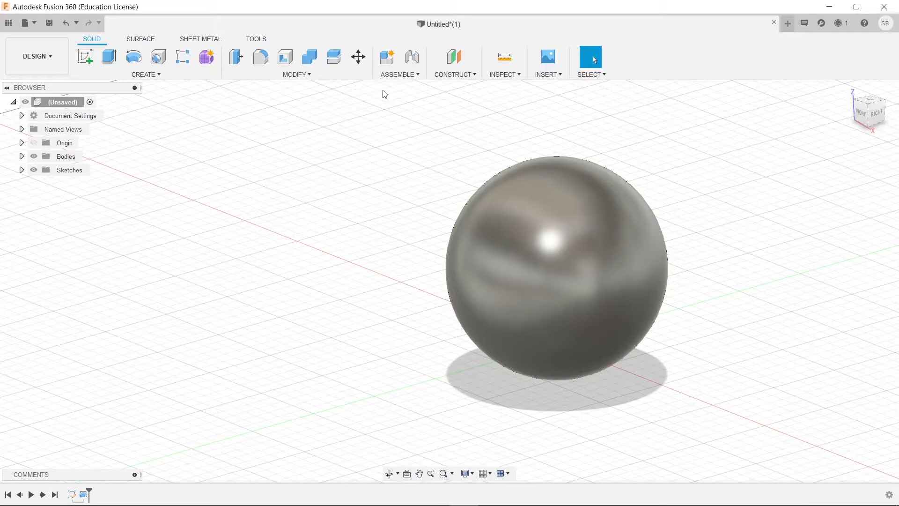
Add an offset construction plane 25 mm from the XY plane
left_click(454, 64)
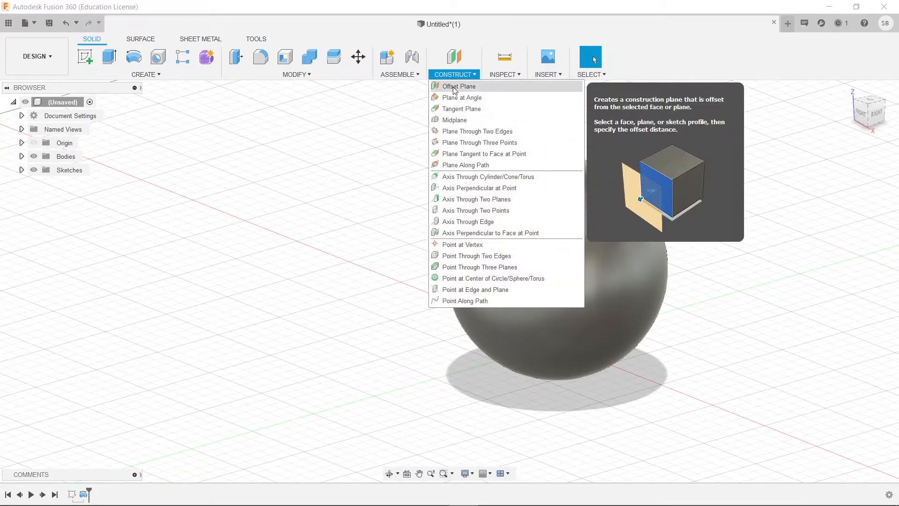
left_click(457, 86)
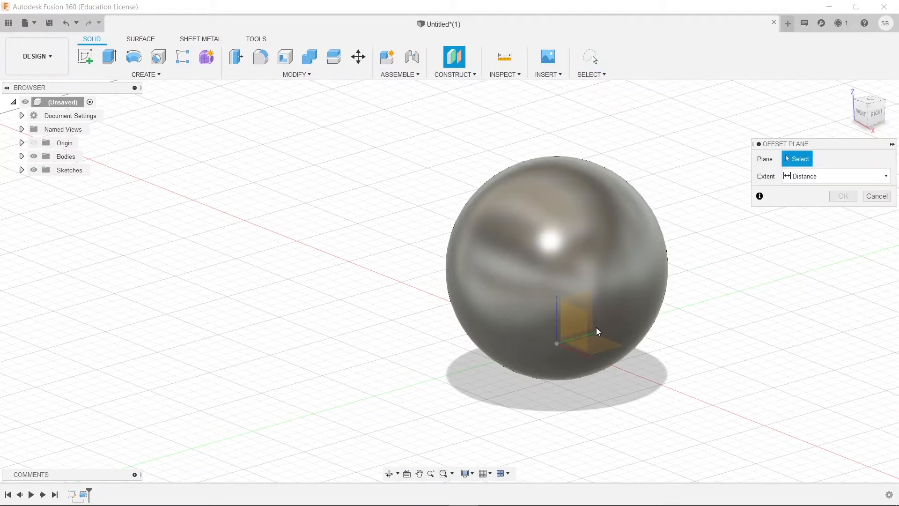
left_click(573, 332)
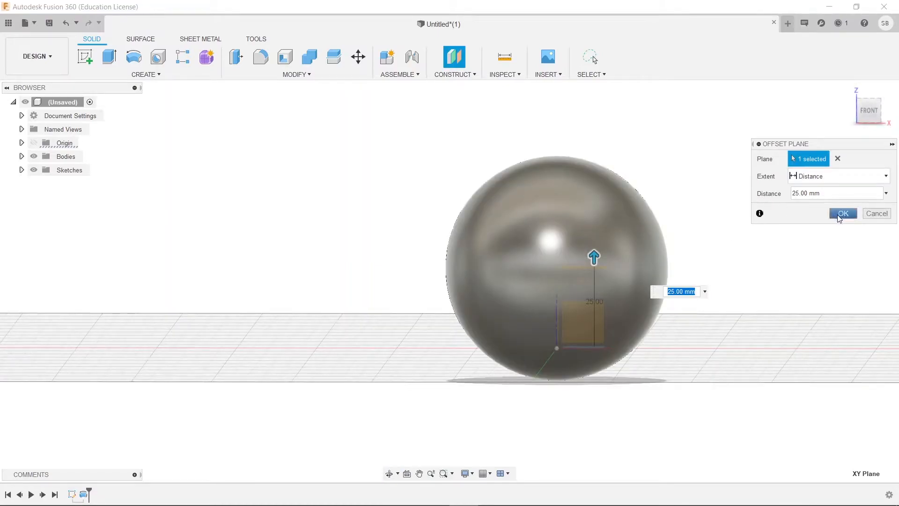
left_click(842, 213)
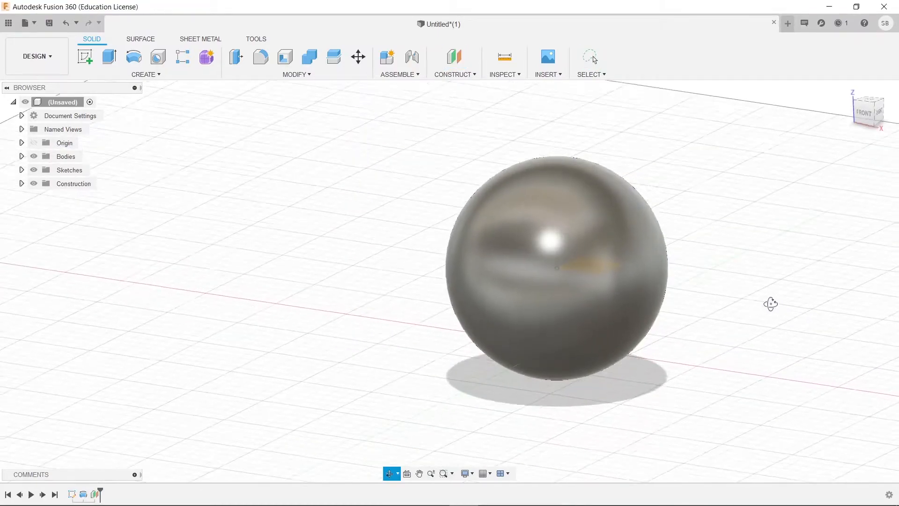
Split the sphere body with Plane1 as the splitting tool, replacing a wrong tool pick
left_click(294, 64)
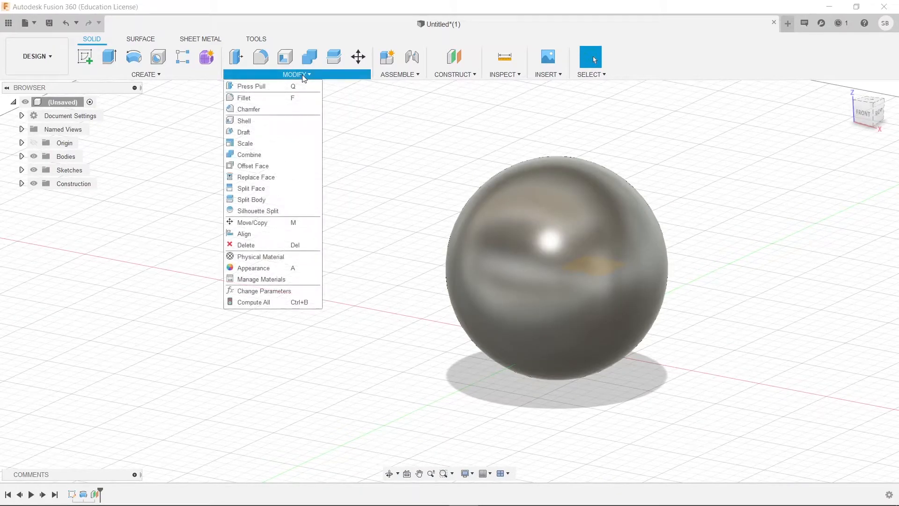
mouse_move(251, 199)
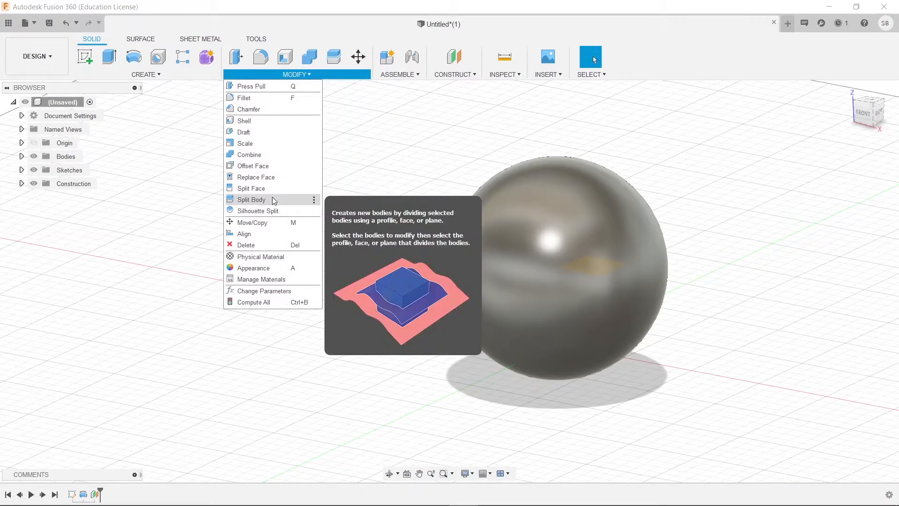
left_click(250, 199)
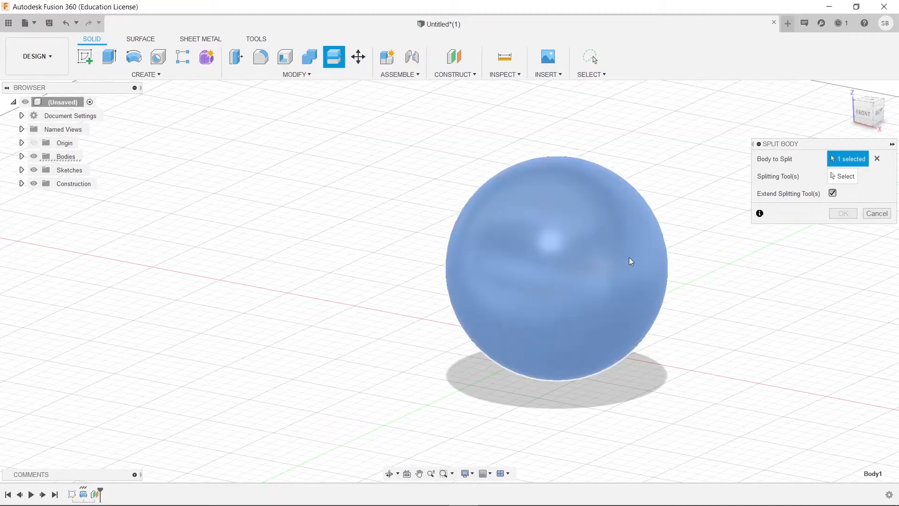
left_click(842, 177)
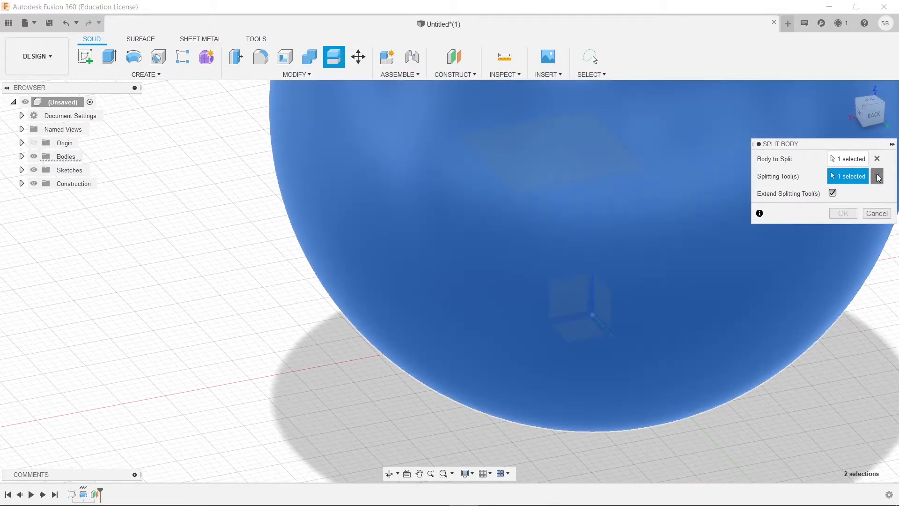
left_click(876, 176)
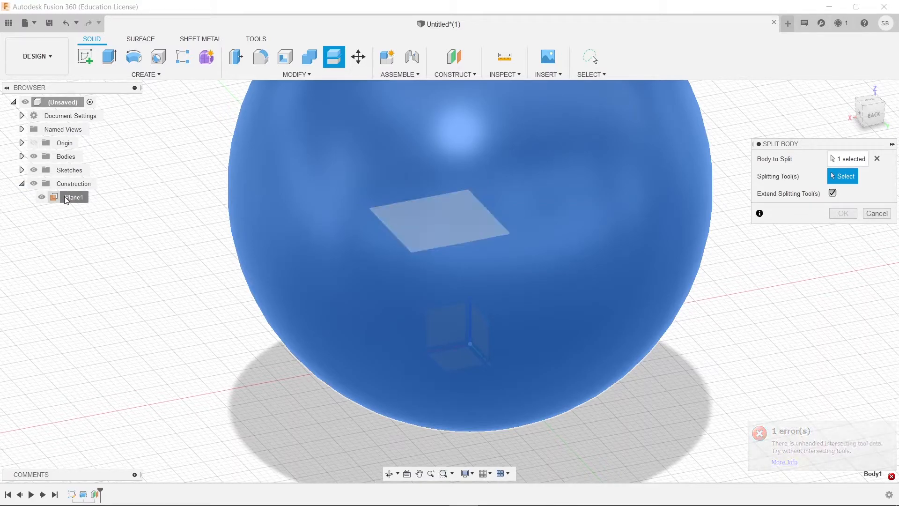
left_click(74, 197)
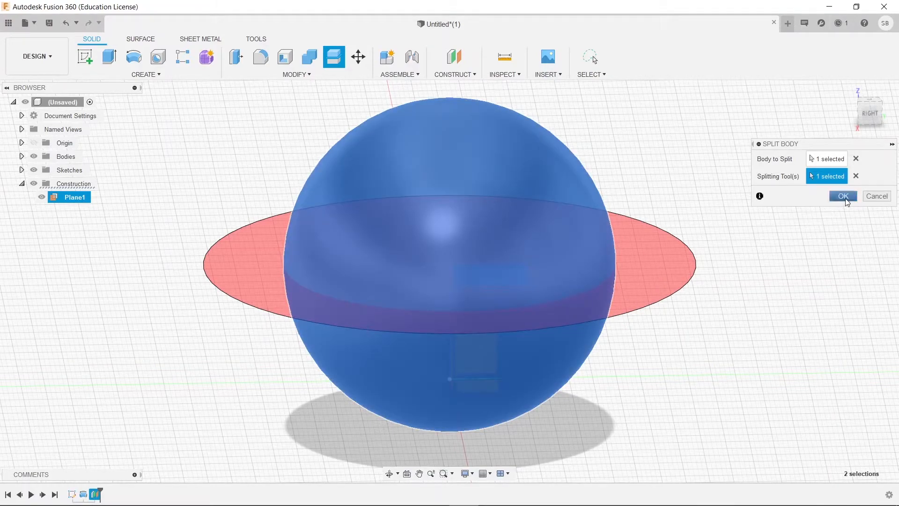
left_click(842, 197)
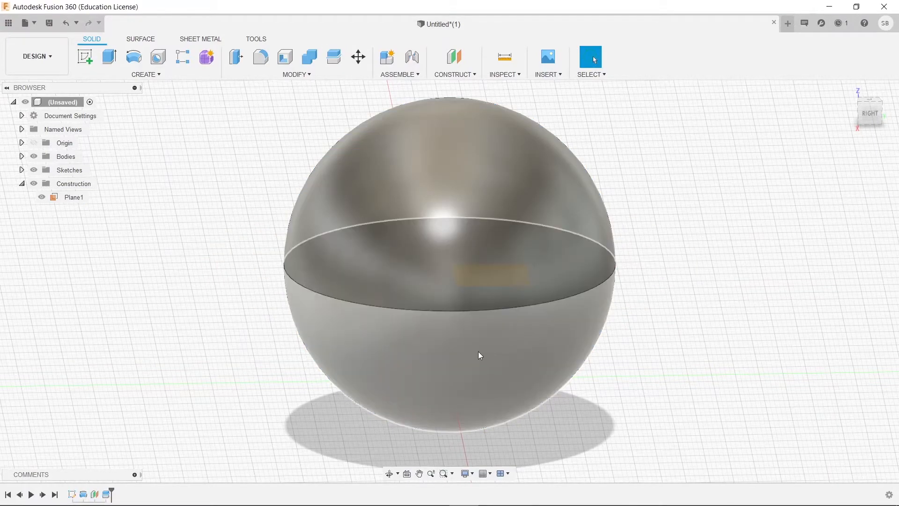
Select the sphere's upper half and expand Bodies to show Body1 and Body2
left_click(436, 172)
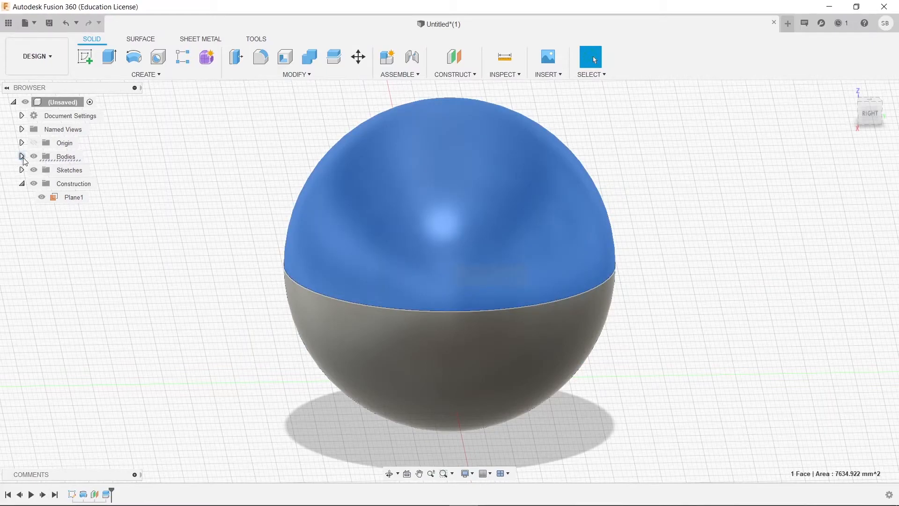
left_click(22, 157)
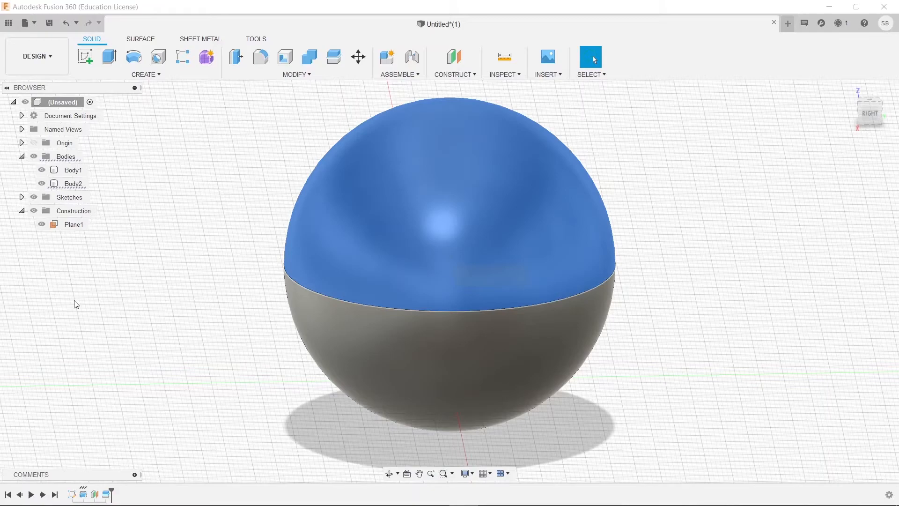
mouse_move(201, 400)
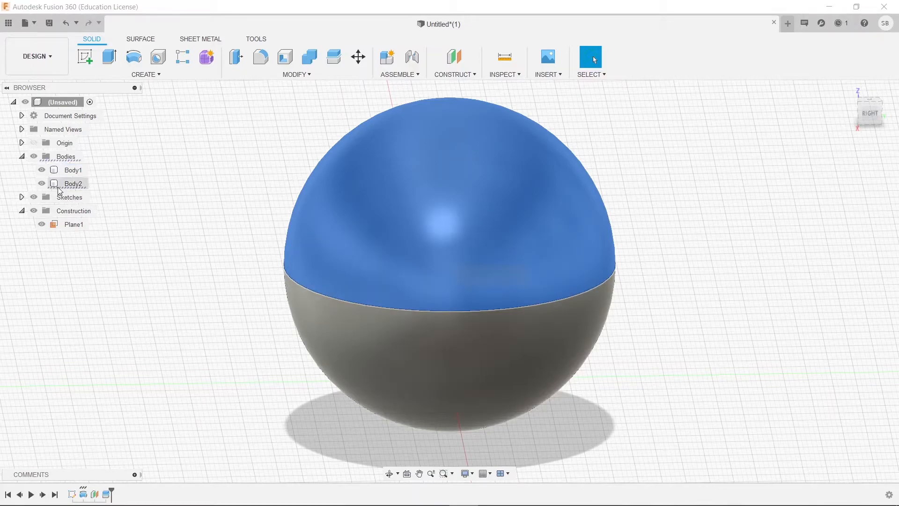
Remove Body2, the upper cap, using its right-click menu in the Browser
right_click(73, 184)
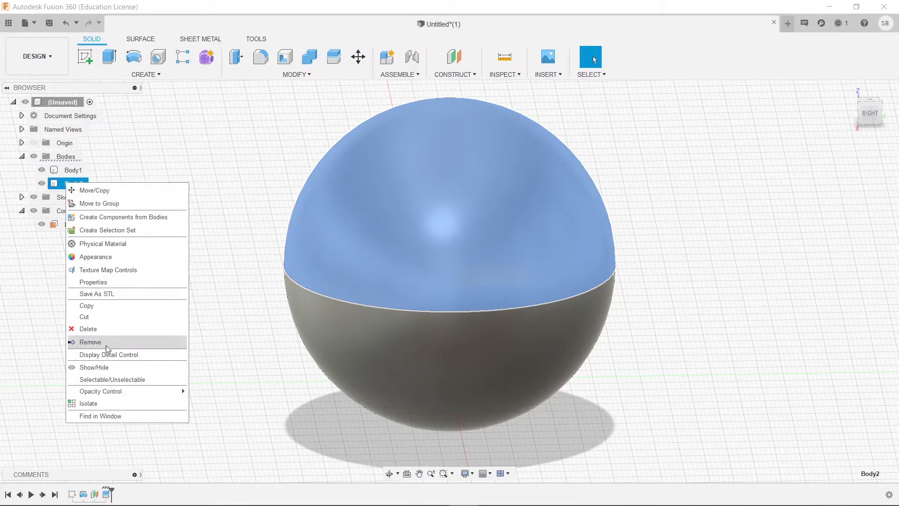
mouse_move(95, 329)
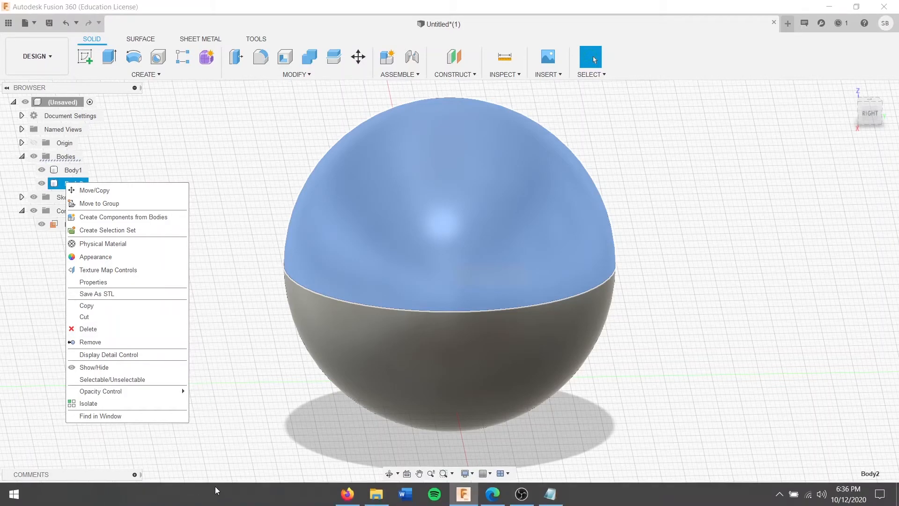
mouse_move(119, 342)
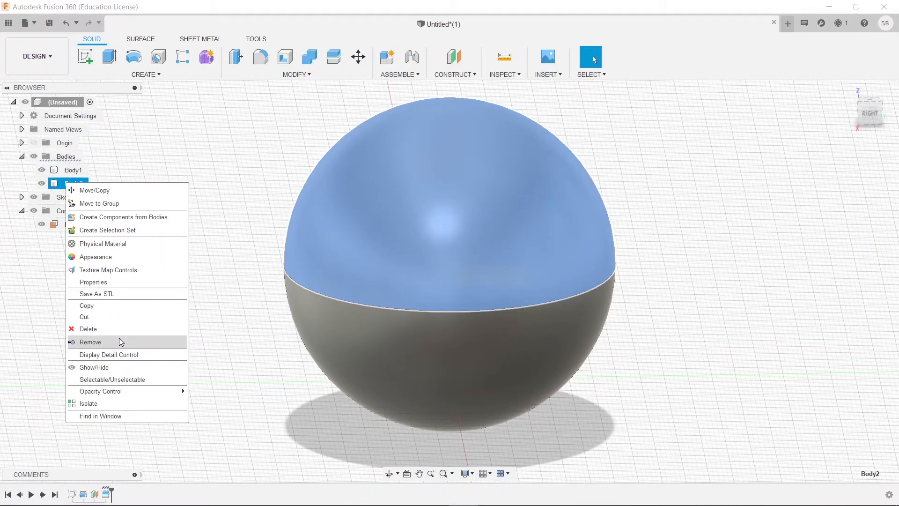
left_click(90, 342)
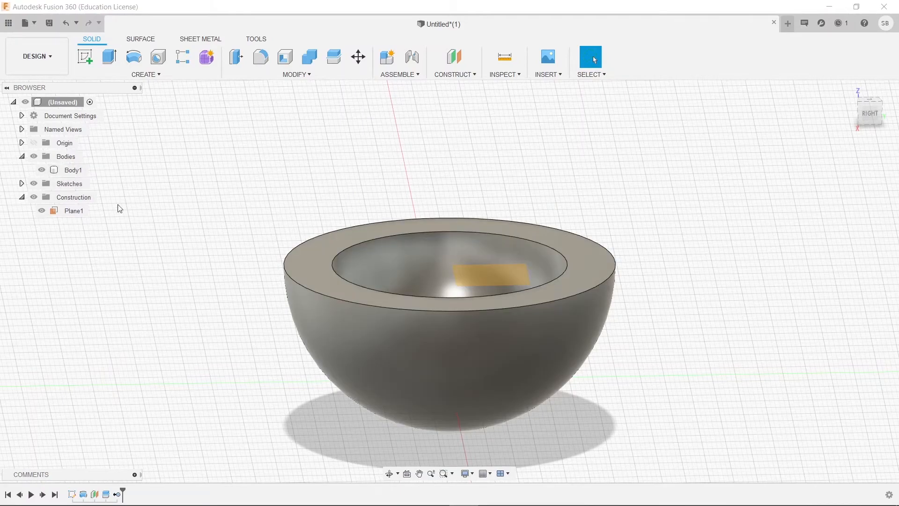
mouse_move(117, 494)
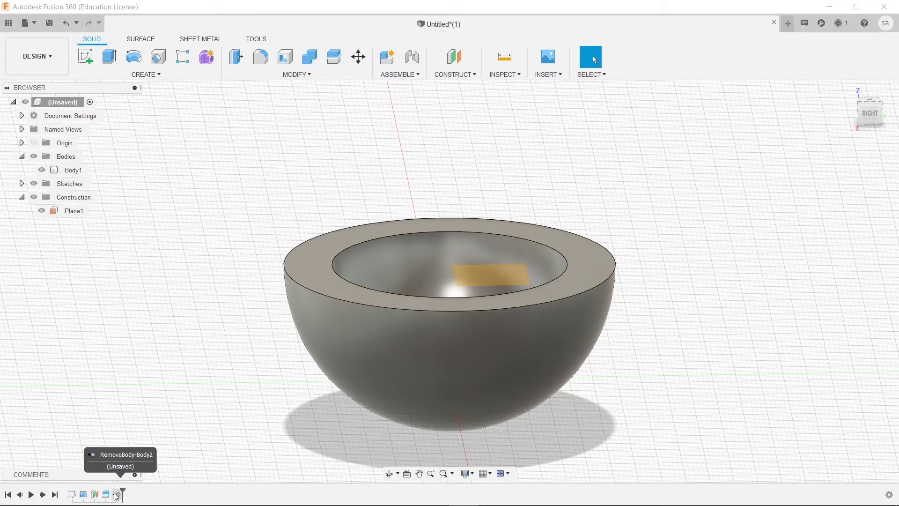
mouse_move(131, 464)
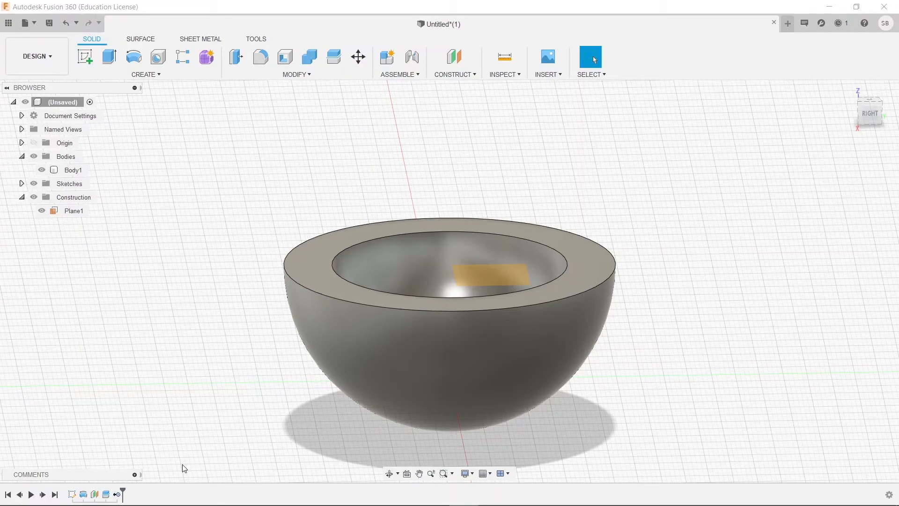
mouse_move(561, 87)
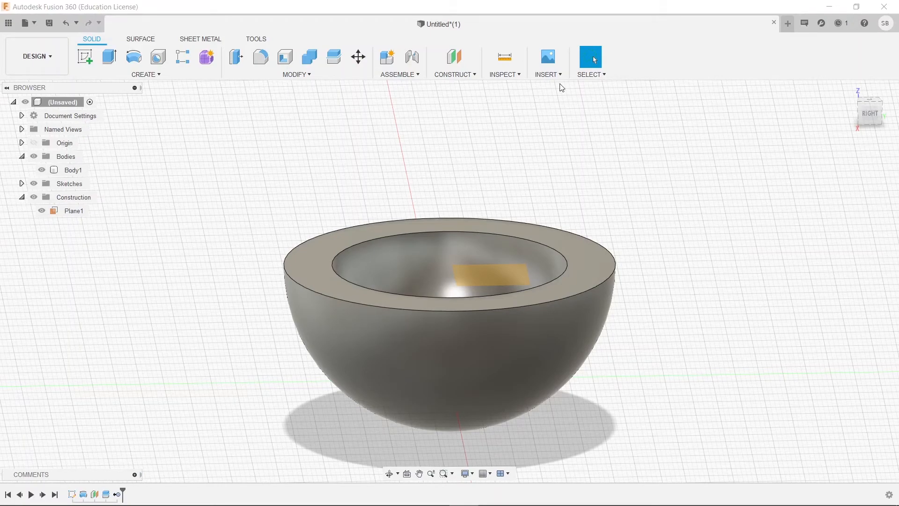